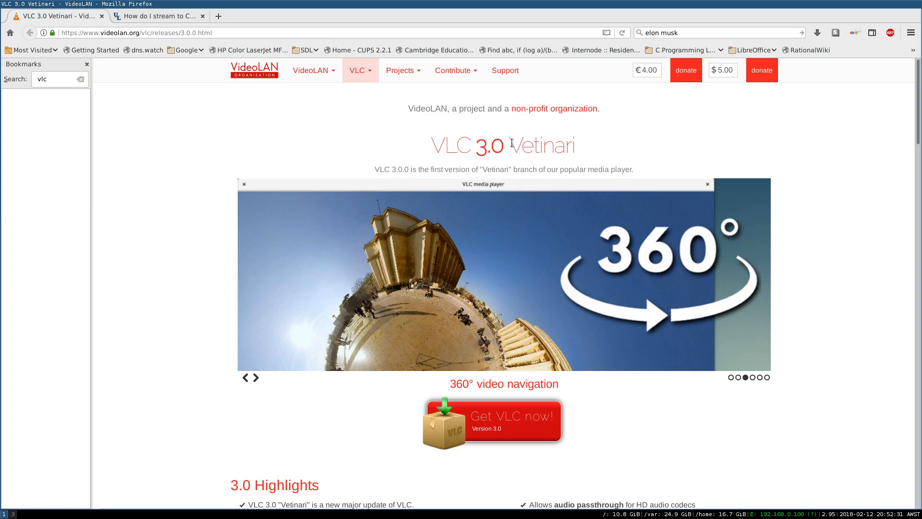
# - Reach the 3.0 Highlights list and select the major update and hardware decoding lines
pyautogui.click(250, 376)
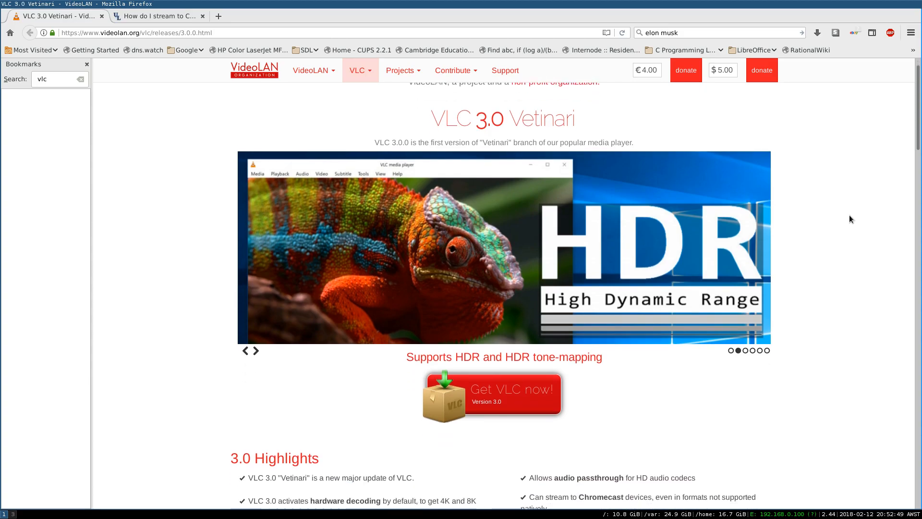
pyautogui.scroll(-3)
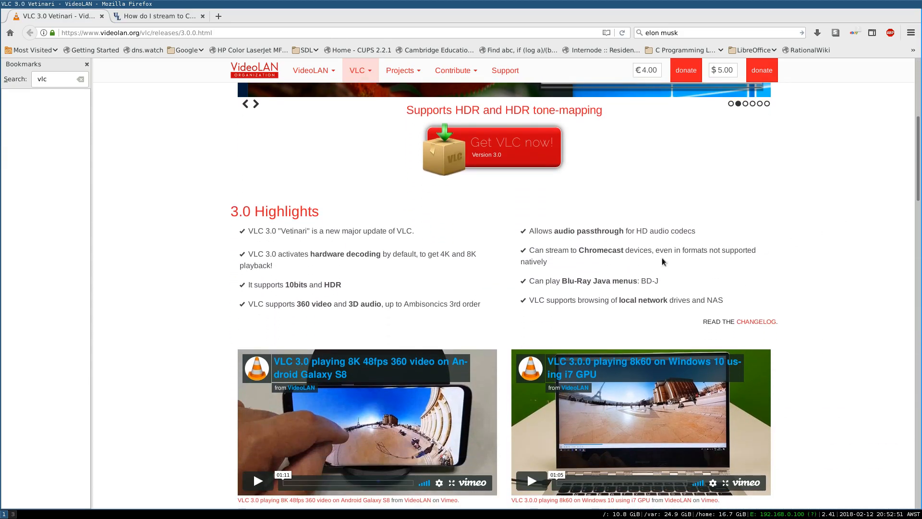
pyautogui.moveTo(249, 231); pyautogui.dragTo(382, 230)
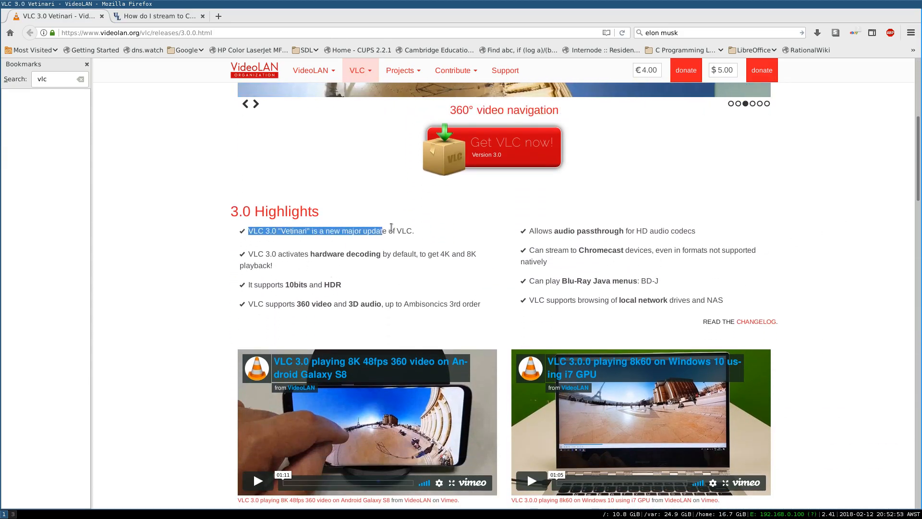
pyautogui.moveTo(380, 229); pyautogui.dragTo(413, 230)
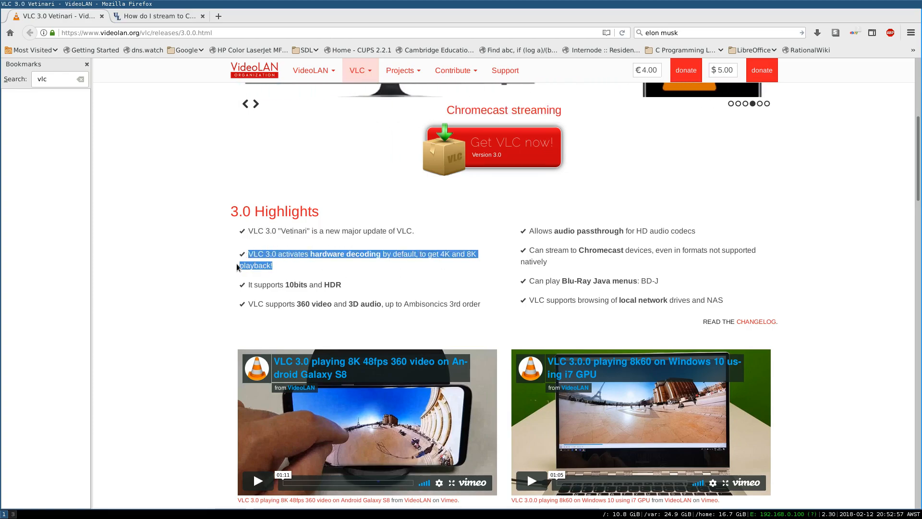
pyautogui.moveTo(245, 287)
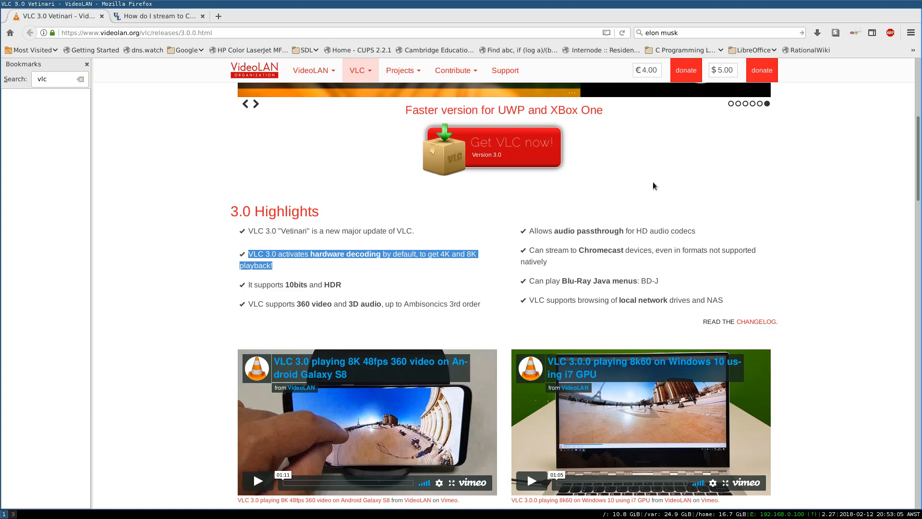
pyautogui.moveTo(697, 234)
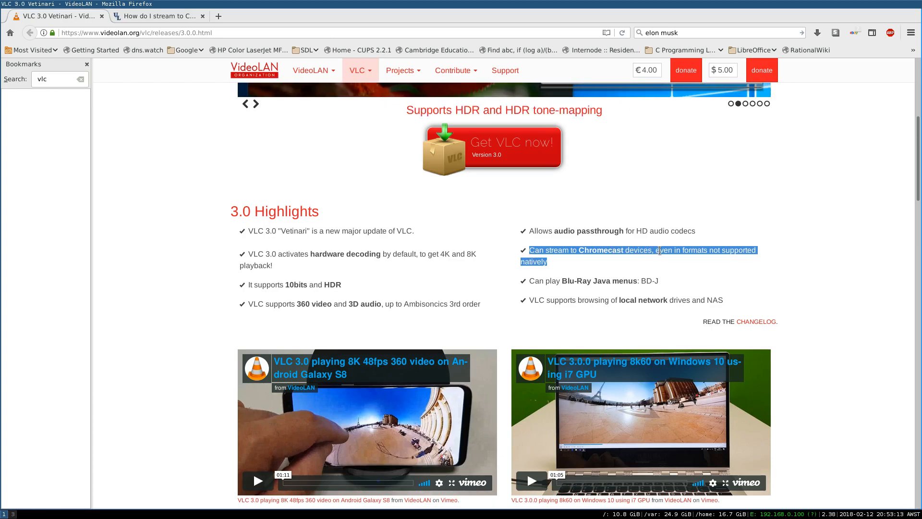
pyautogui.click(581, 264)
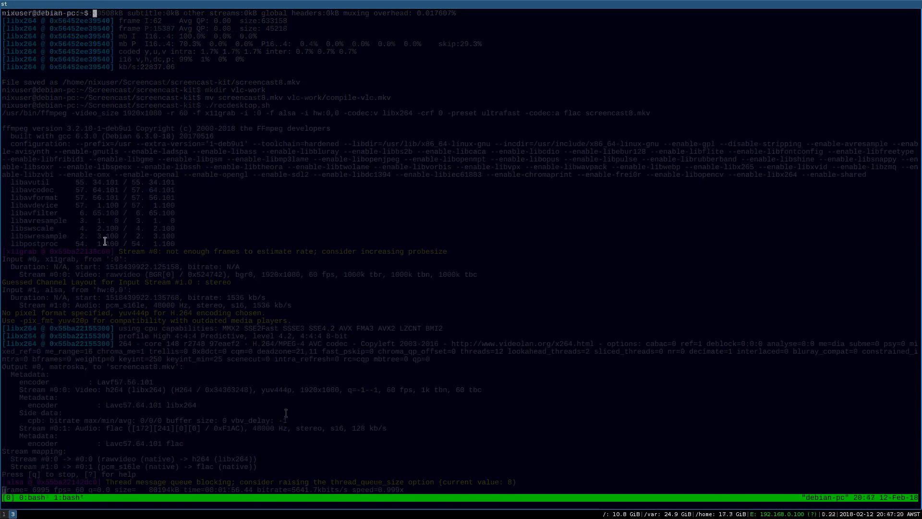
# - Move the tmux shell into the ~/src folder
pyautogui.write('cd ~/src')
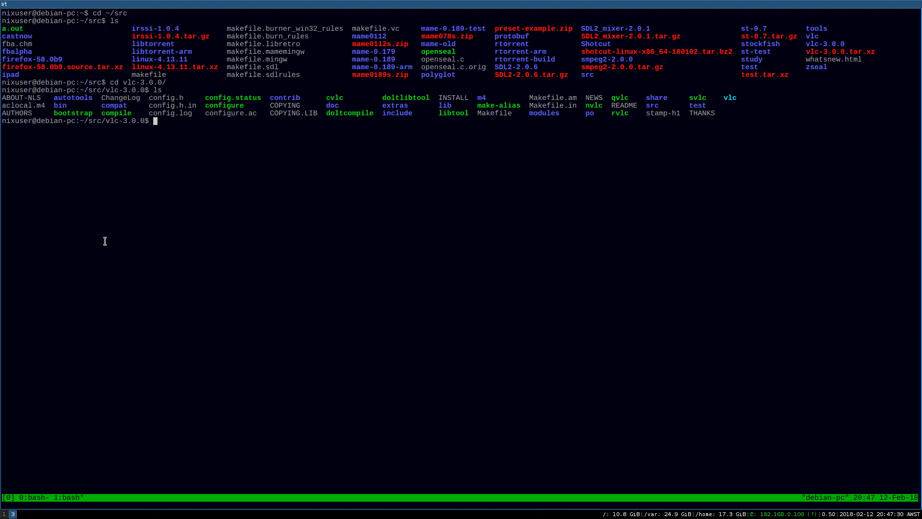
pyautogui.press('Return')
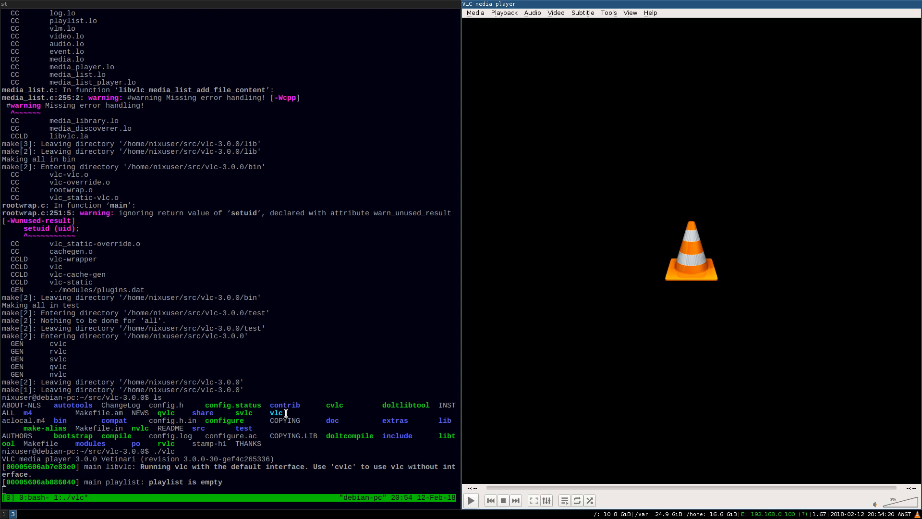
pyautogui.moveTo(539, 82)
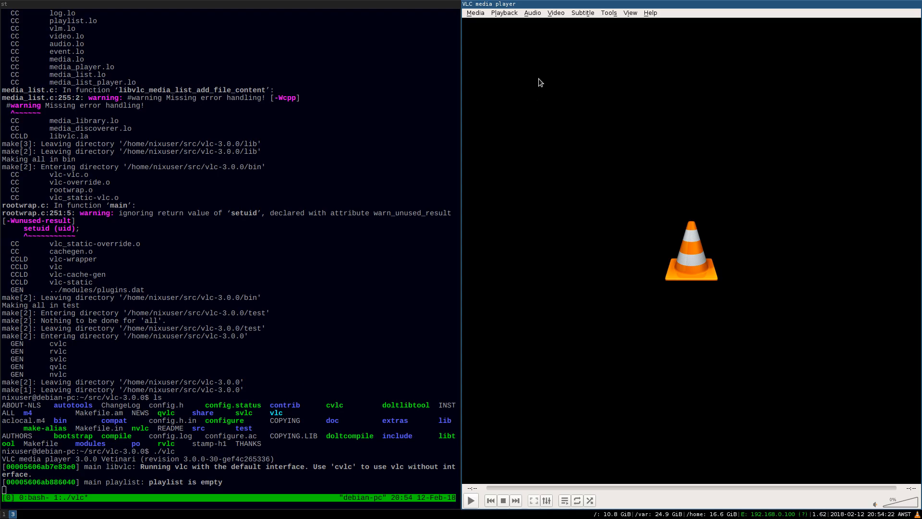
pyautogui.moveTo(651, 12)
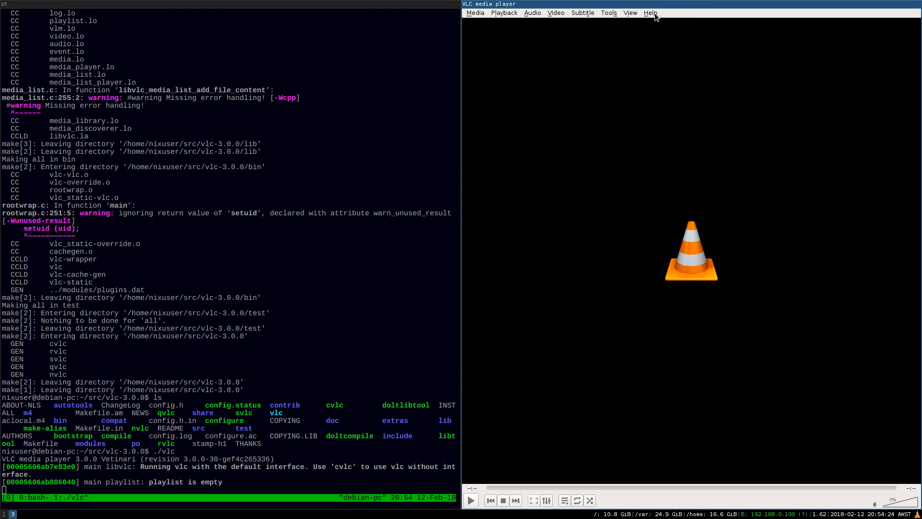
pyautogui.click(650, 12)
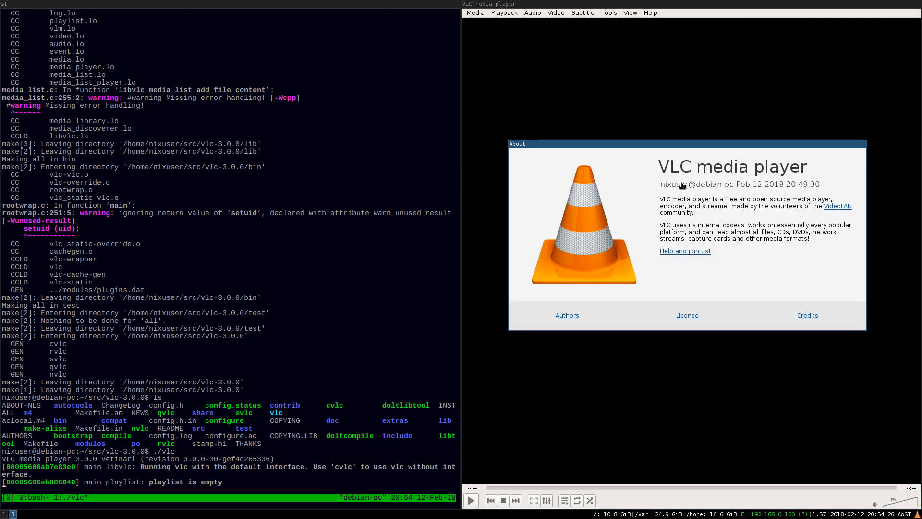
pyautogui.moveTo(684, 187)
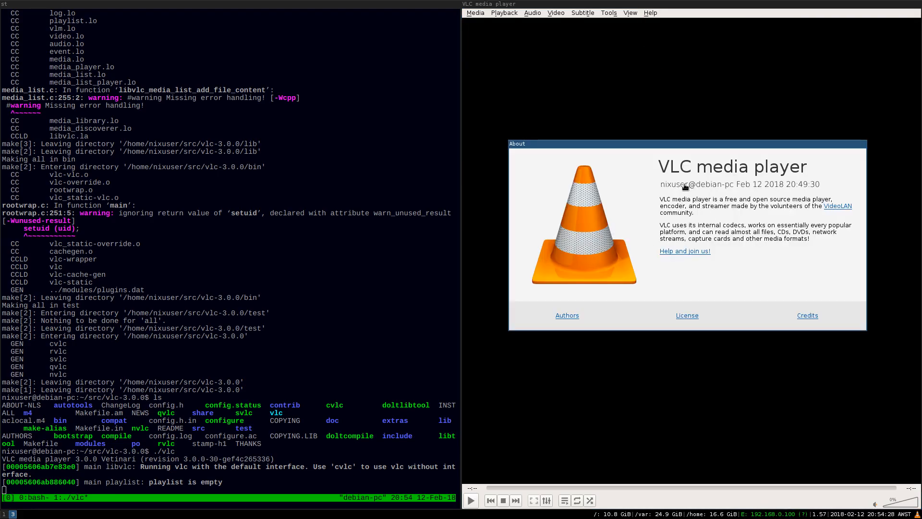
pyautogui.moveTo(657, 190)
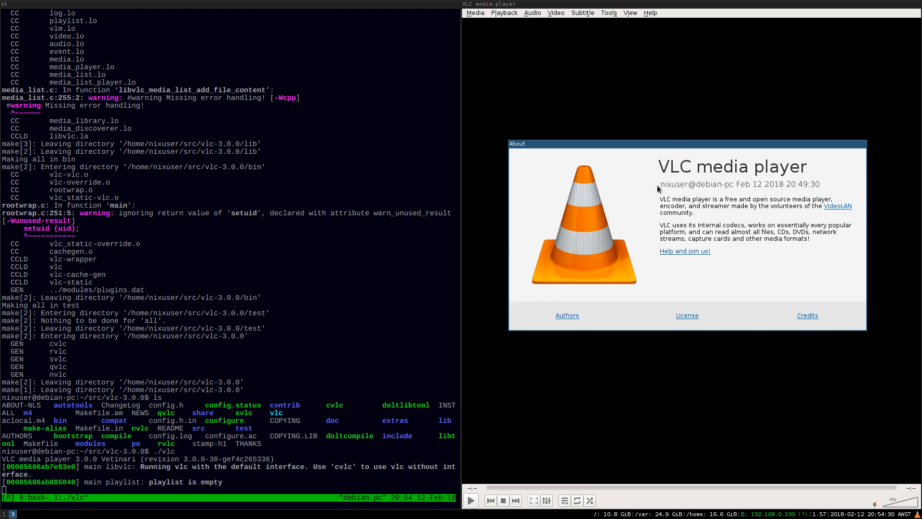
pyautogui.moveTo(690, 208)
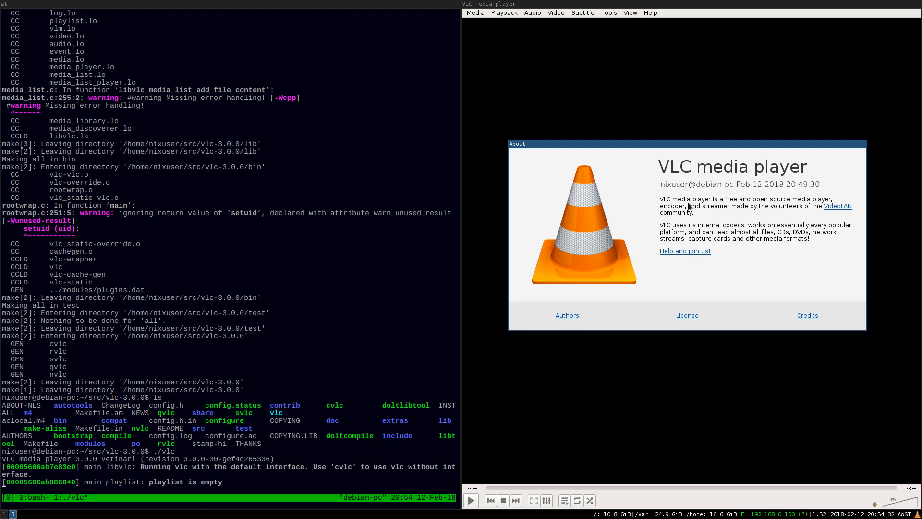
pyautogui.moveTo(734, 189)
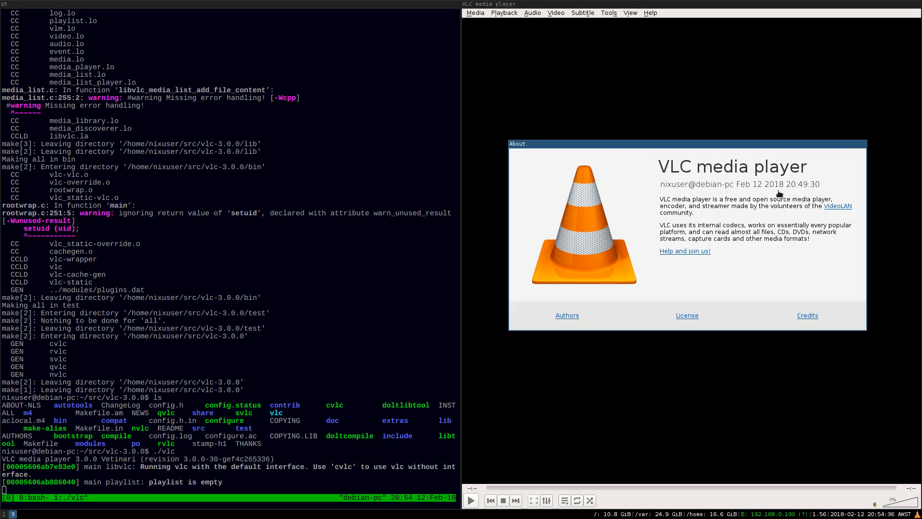
pyautogui.moveTo(790, 197)
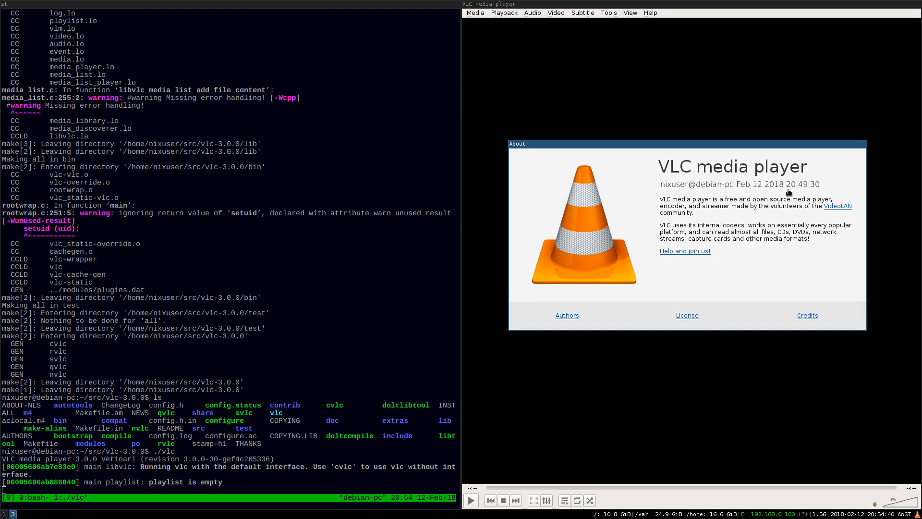
pyautogui.moveTo(776, 239)
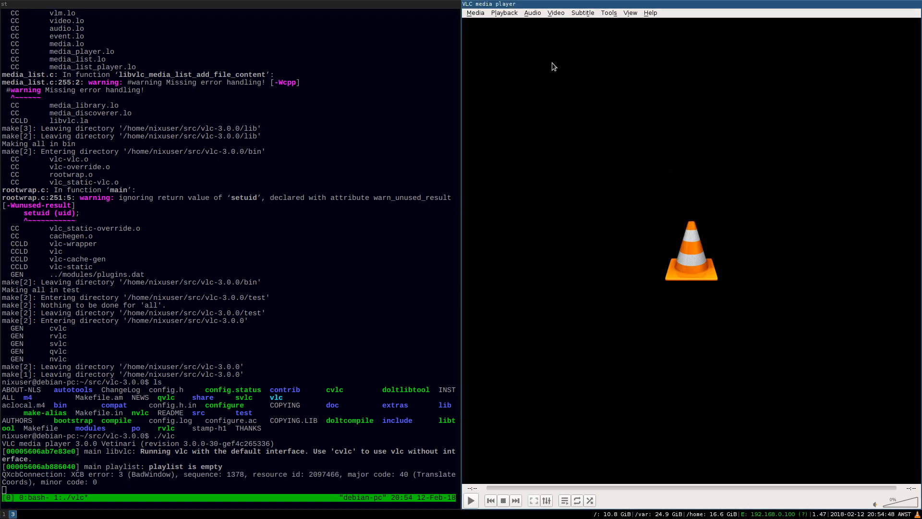
# - Show the Playback > Renderer list with Local and Scanning entries
pyautogui.click(504, 13)
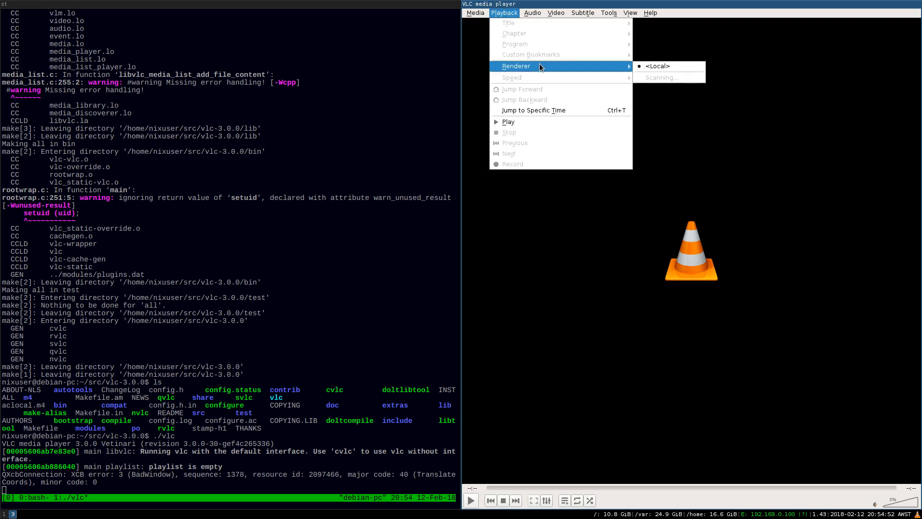
pyautogui.moveTo(656, 67)
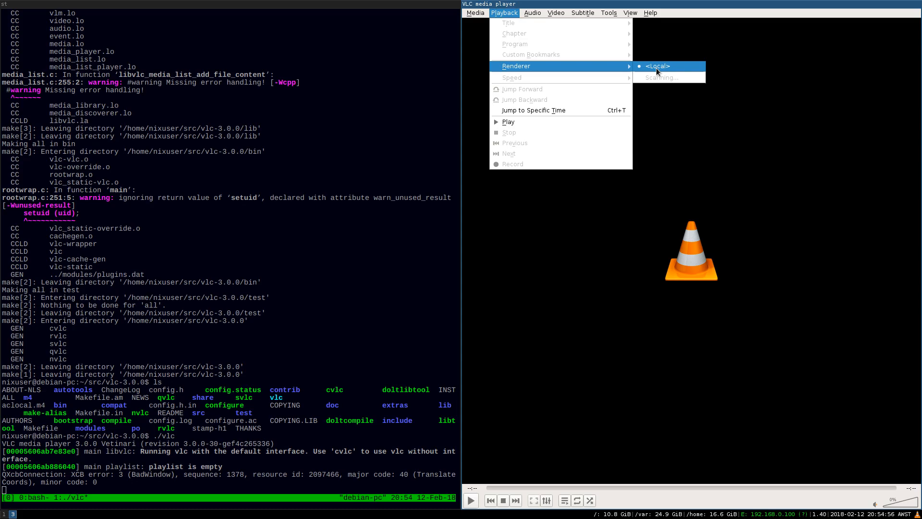
pyautogui.moveTo(596, 71)
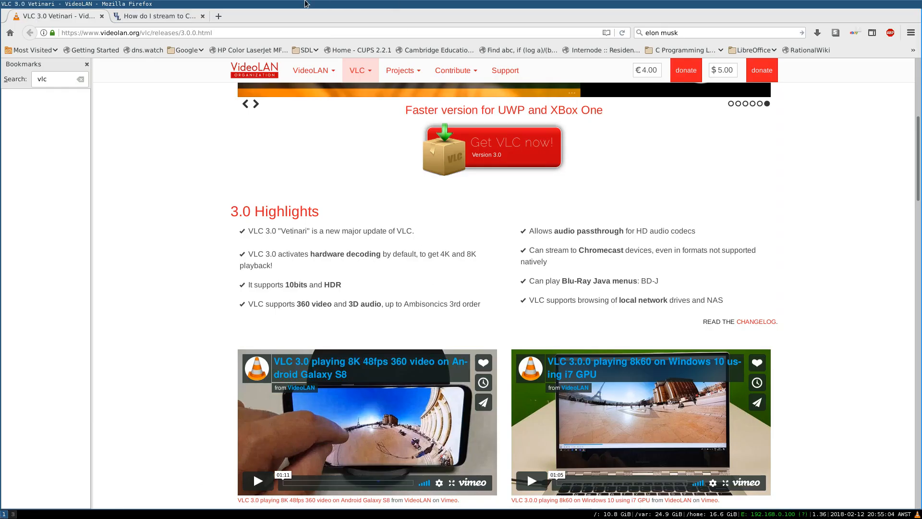
# - Bring up the Stack Exchange Chromecast question and reach its Using VLC answer
pyautogui.click(156, 16)
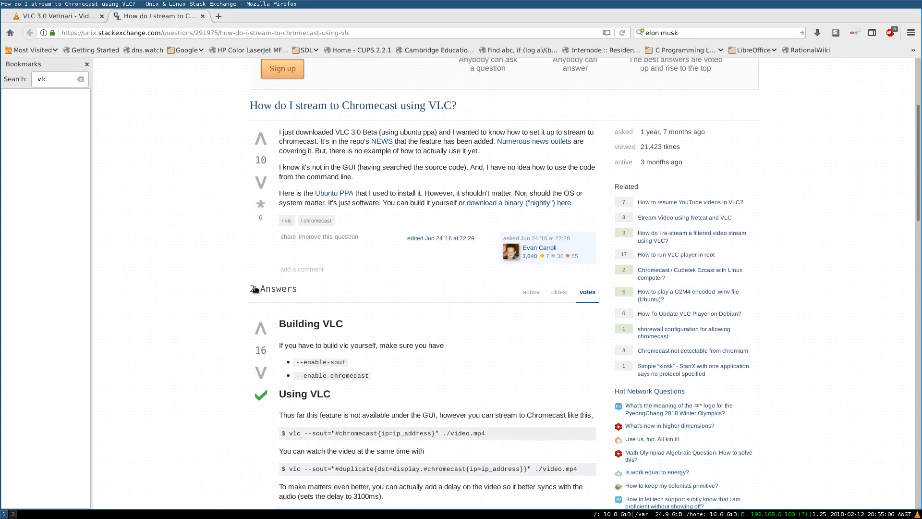
pyautogui.scroll(-3)
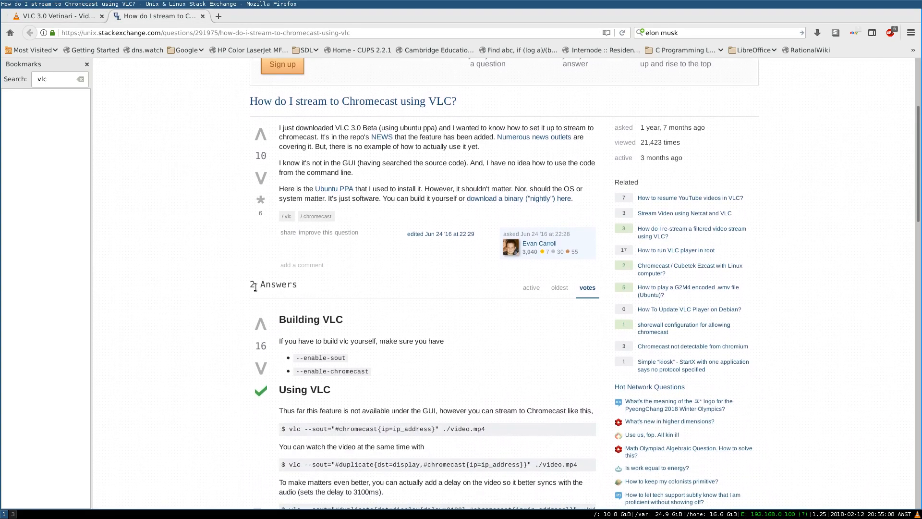
pyautogui.scroll(-3)
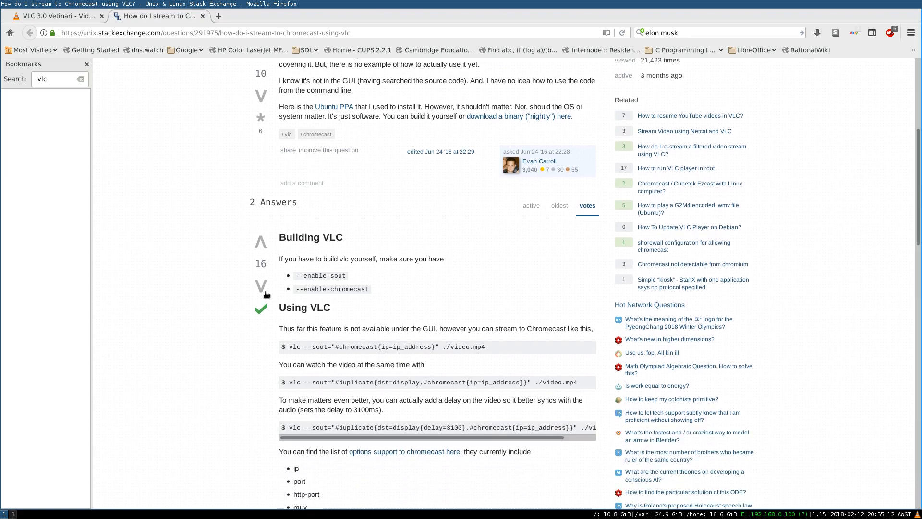
pyautogui.moveTo(304, 384)
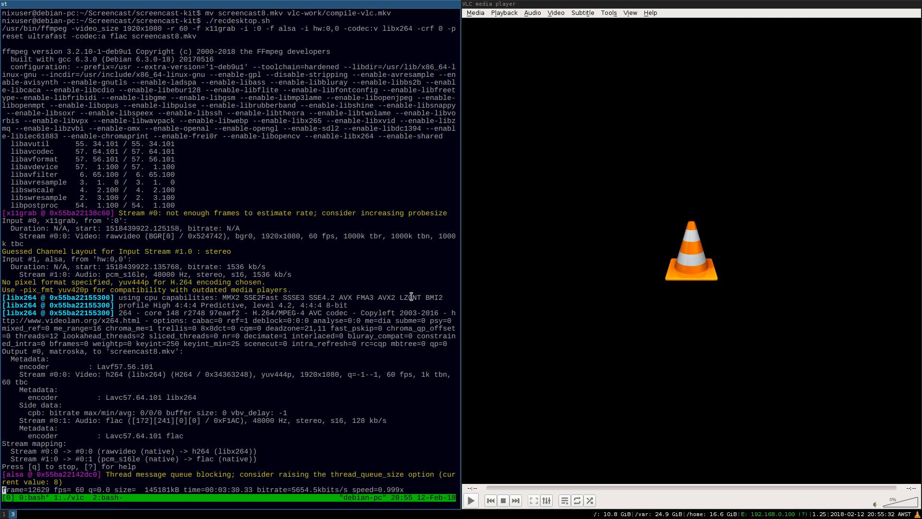
# - Quit the running VLC player from its Media menu
pyautogui.click(474, 12)
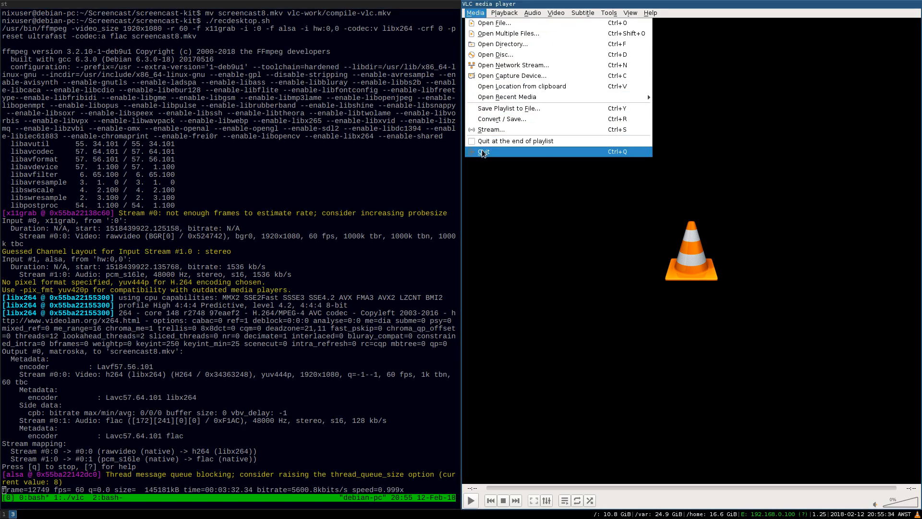
pyautogui.click(482, 152)
pyautogui.write('cd ~')
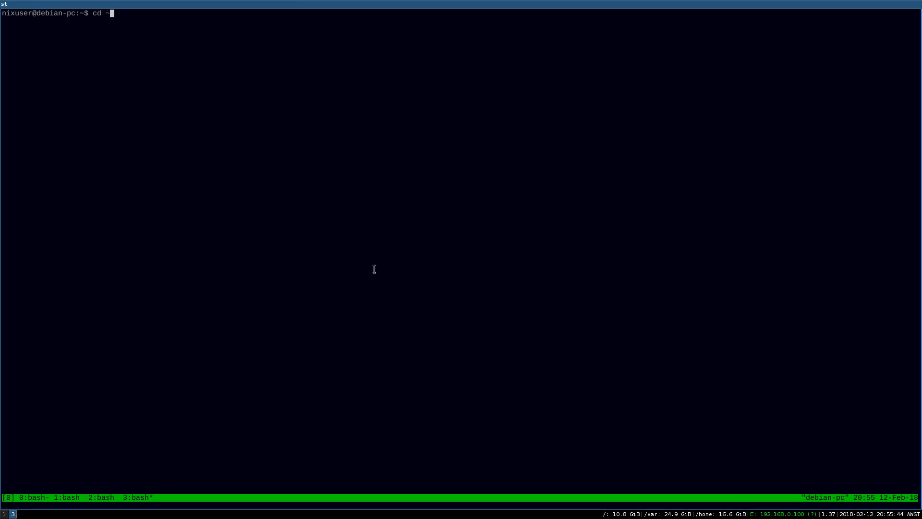
# - Return to ~/src/vlc-3.0.0 and put ~/Videos/fedora27.mp4 into the vlc --sout command
pyautogui.write('/src')
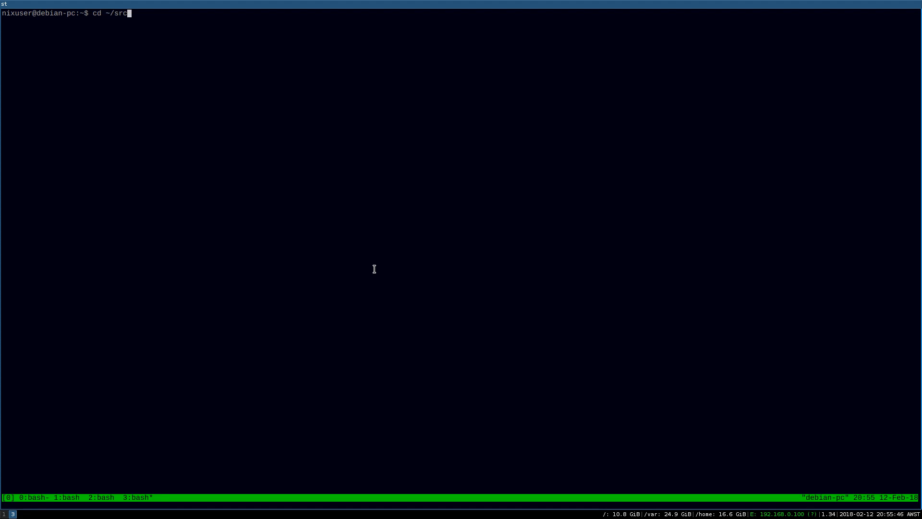
pyautogui.write('vlc-3.0.0/')
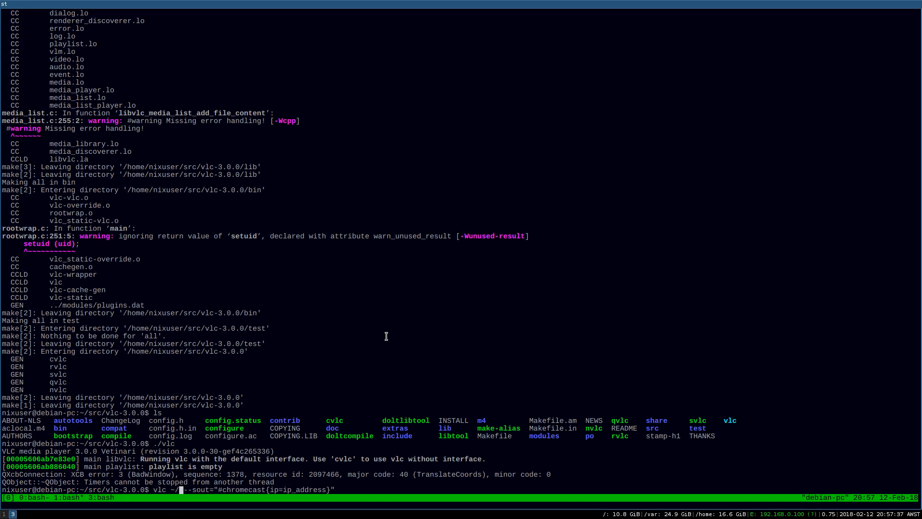
pyautogui.write('Videos/')
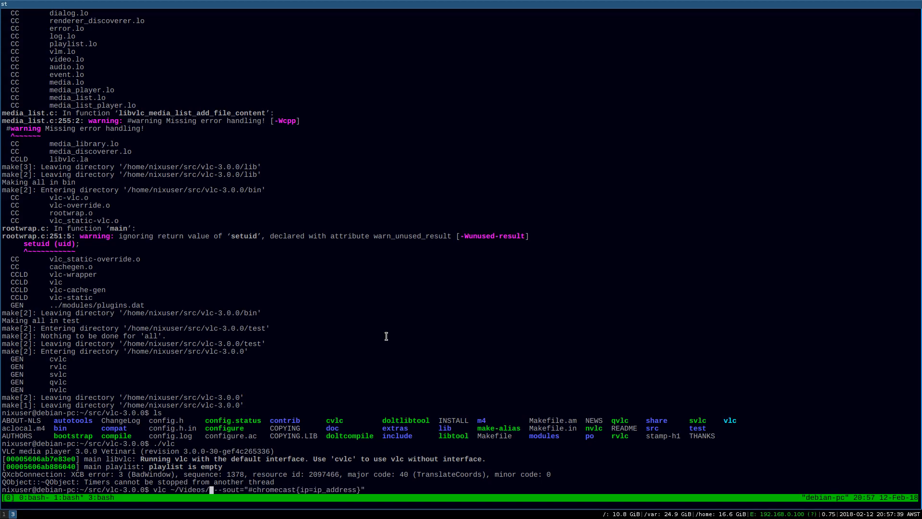
pyautogui.write('fedora27.mp4')
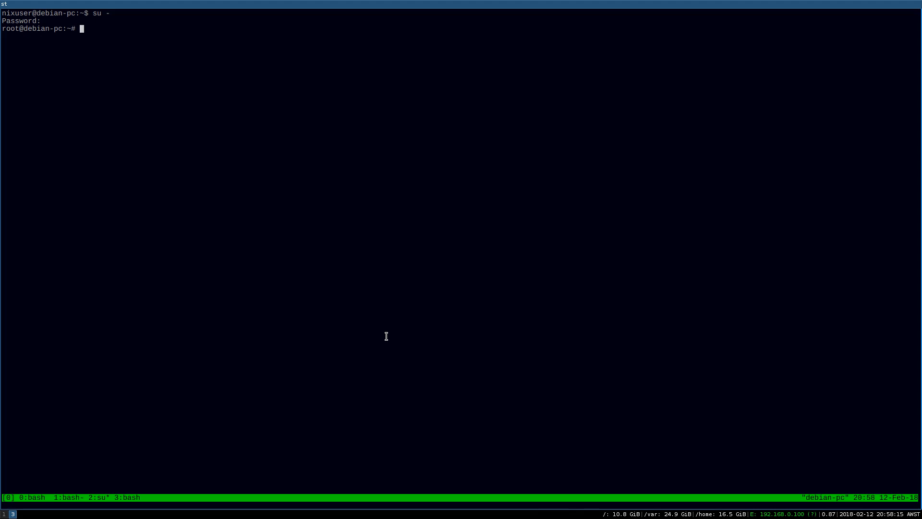
# - Enter nmap -sP 192.168.0.2* at the root prompt to find the Chromecast
pyautogui.write('n')
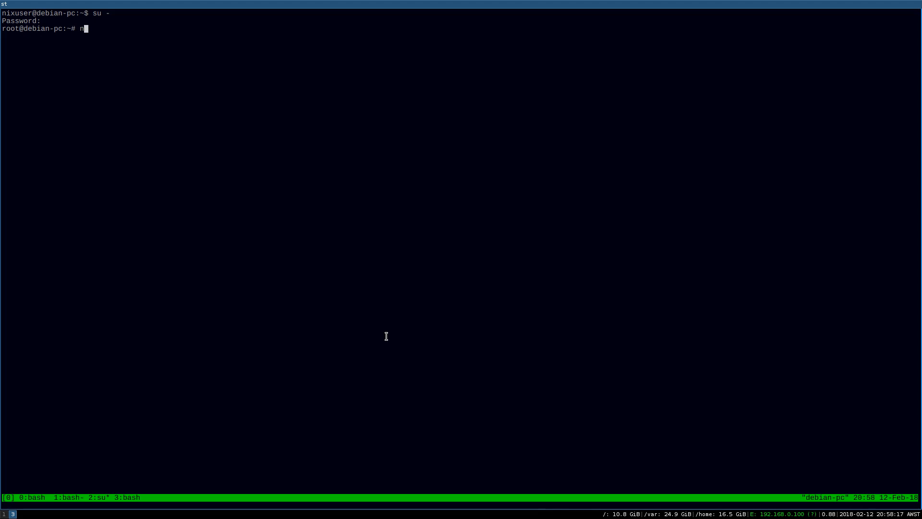
pyautogui.write('map -s')
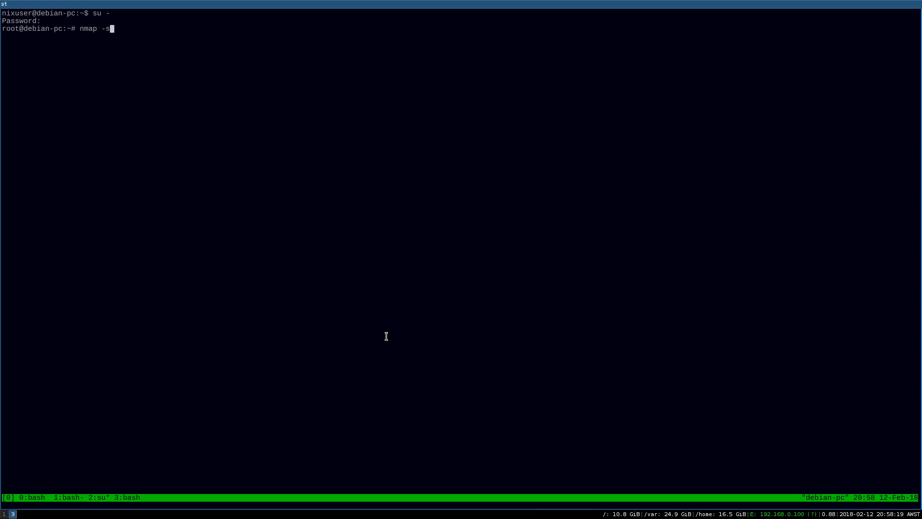
pyautogui.write('P 19')
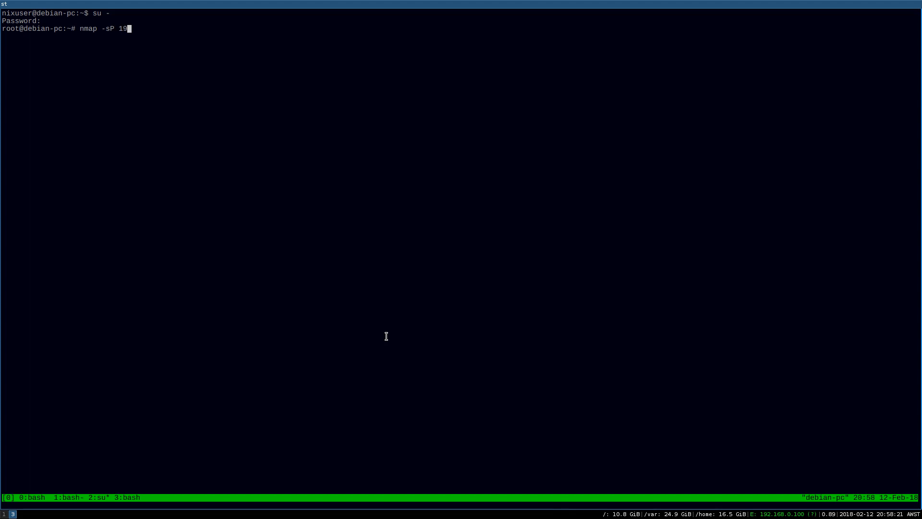
pyautogui.write('2.168.')
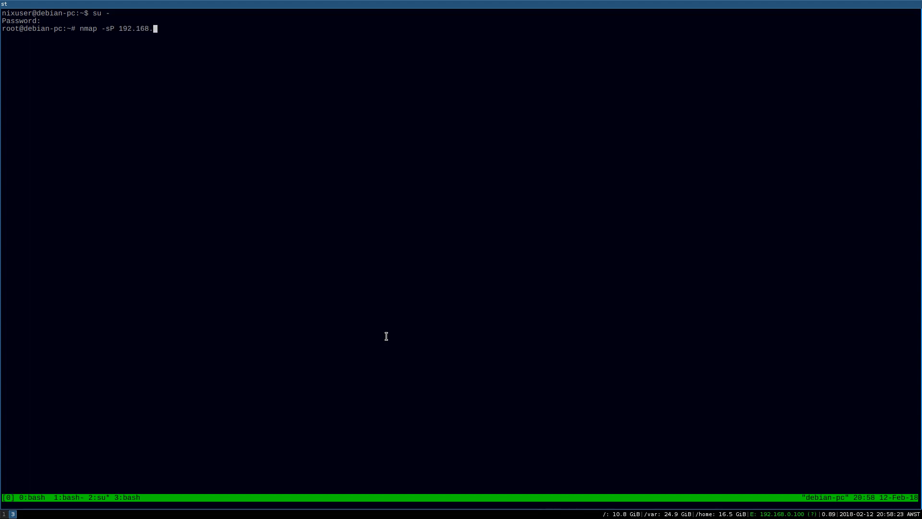
pyautogui.write('2')
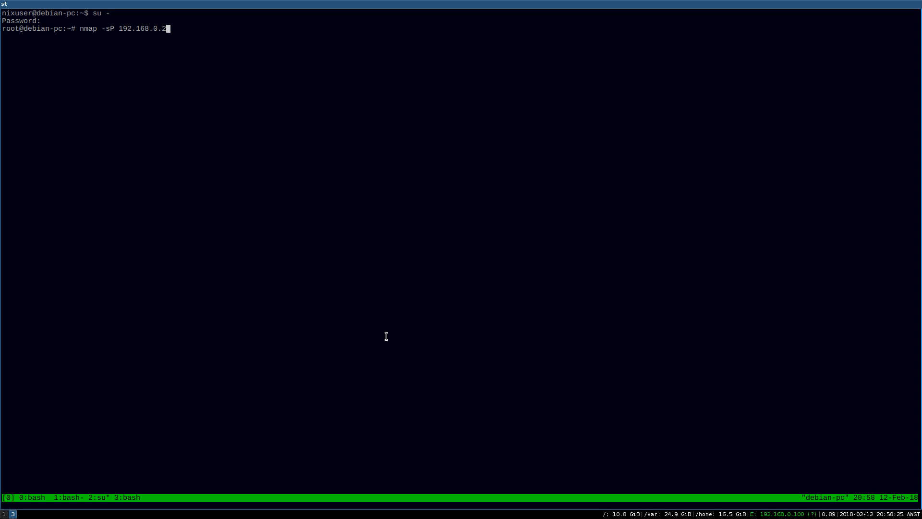
pyautogui.write('*')
pyautogui.write('nmap -sP 192.168.0.*')
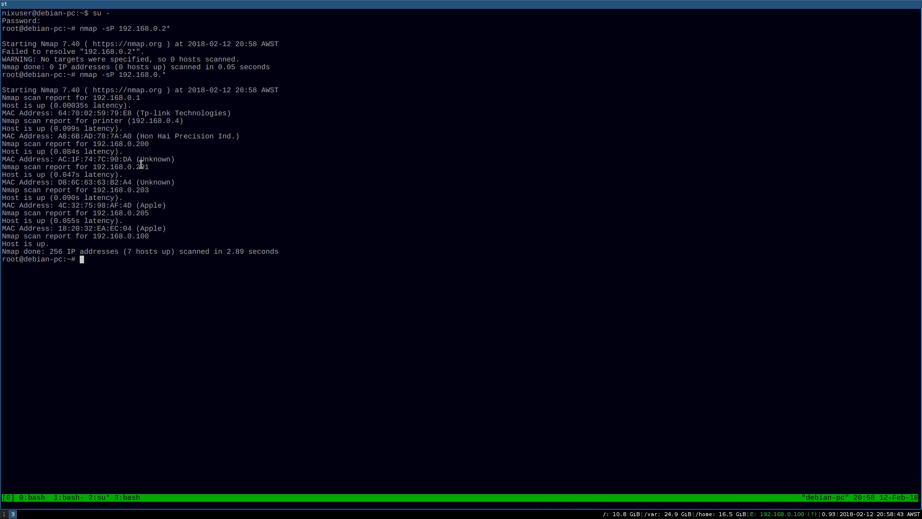
pyautogui.moveTo(150, 225)
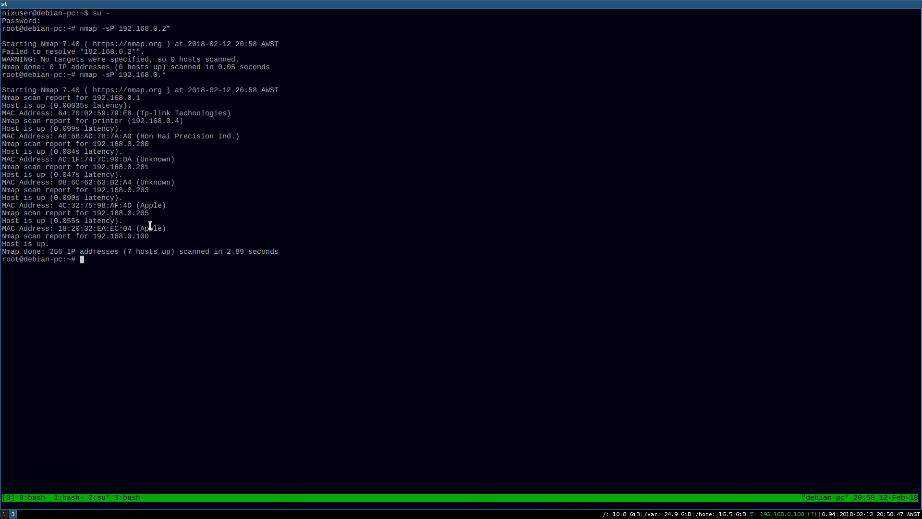
pyautogui.moveTo(135, 187)
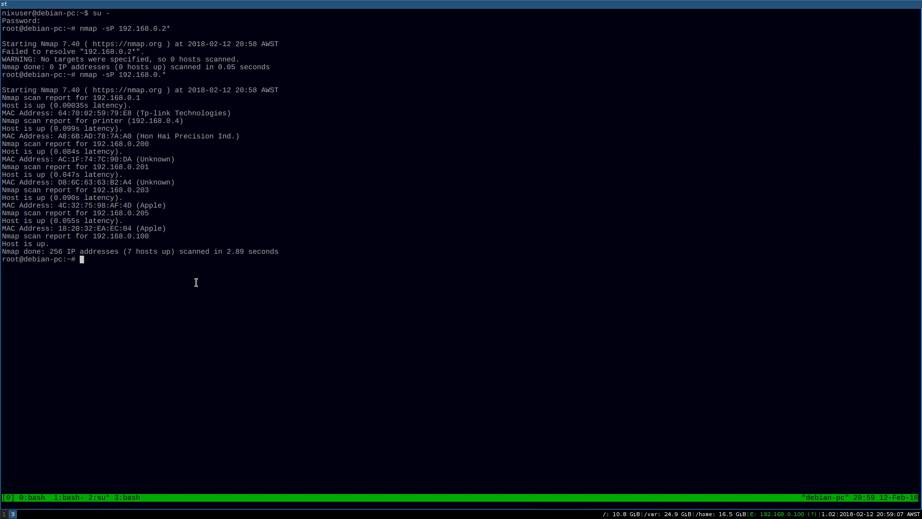
pyautogui.moveTo(23, 425)
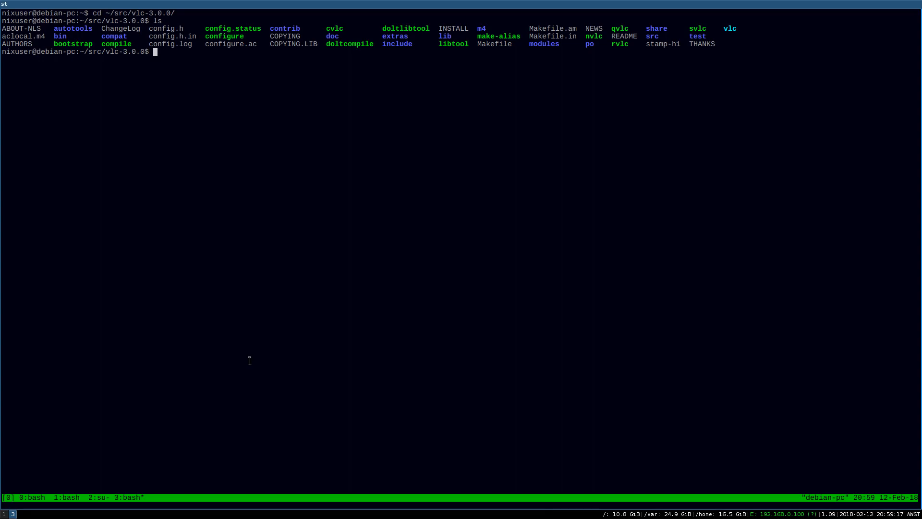
# - Write the vlc --sout chromecast command playing ~/Videos/fedora27.mp4 instead of ./video.mp4
pyautogui.write('vlc --sout="#chromecast{ip=ip_address}" ./video.mp4')
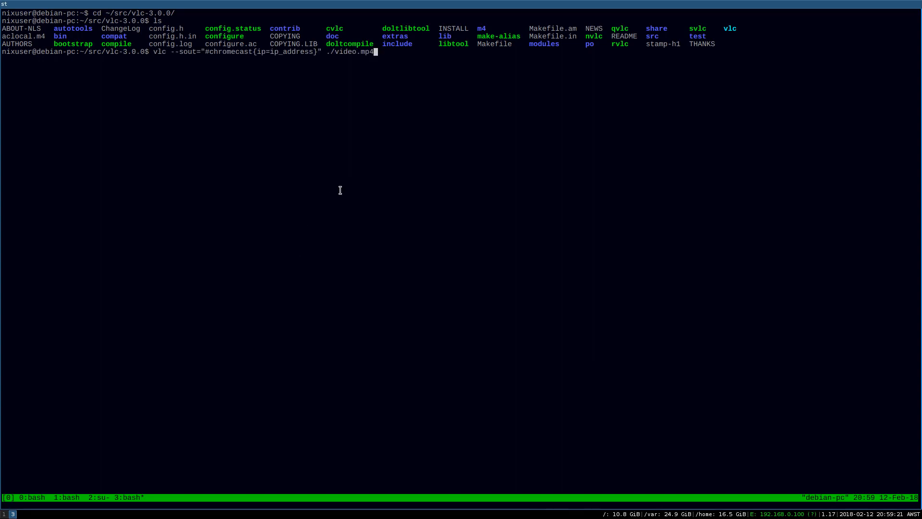
pyautogui.press('BackSpace')
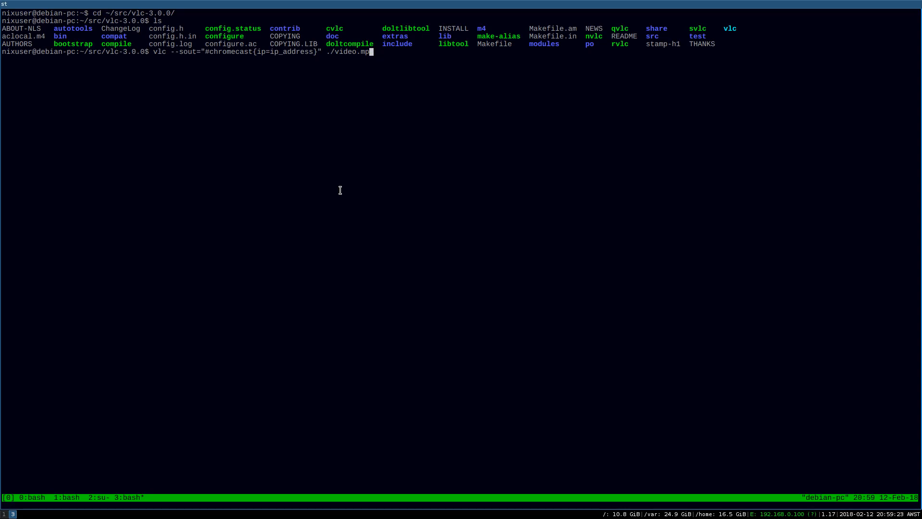
pyautogui.press('BackSpace')
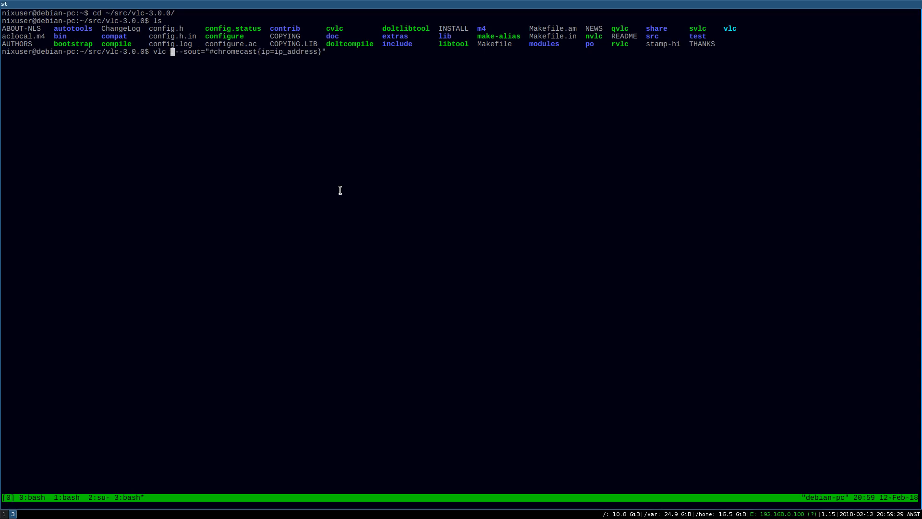
pyautogui.write('~/V')
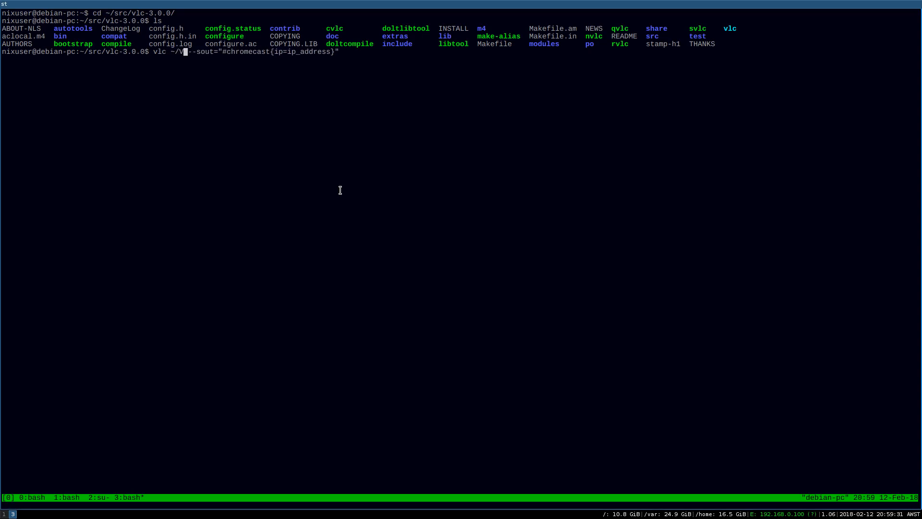
pyautogui.write('ideos/fedora27')
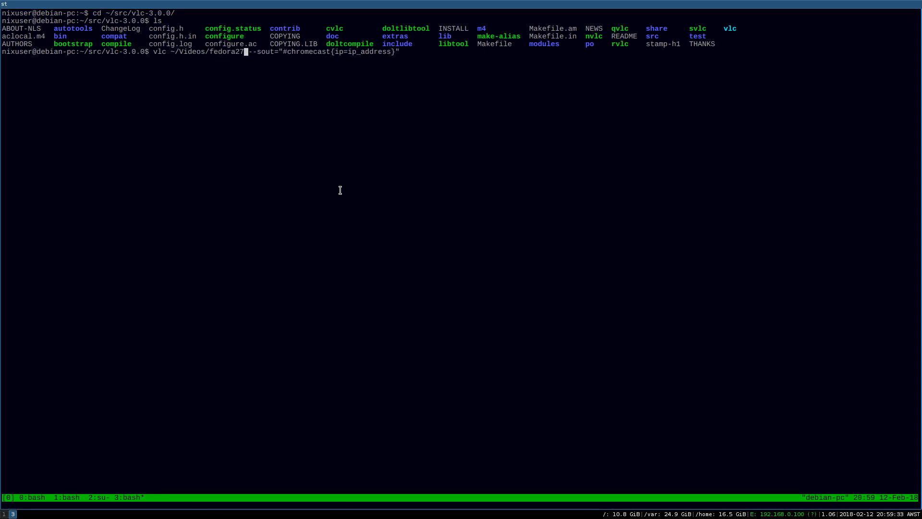
pyautogui.write('.mp4')
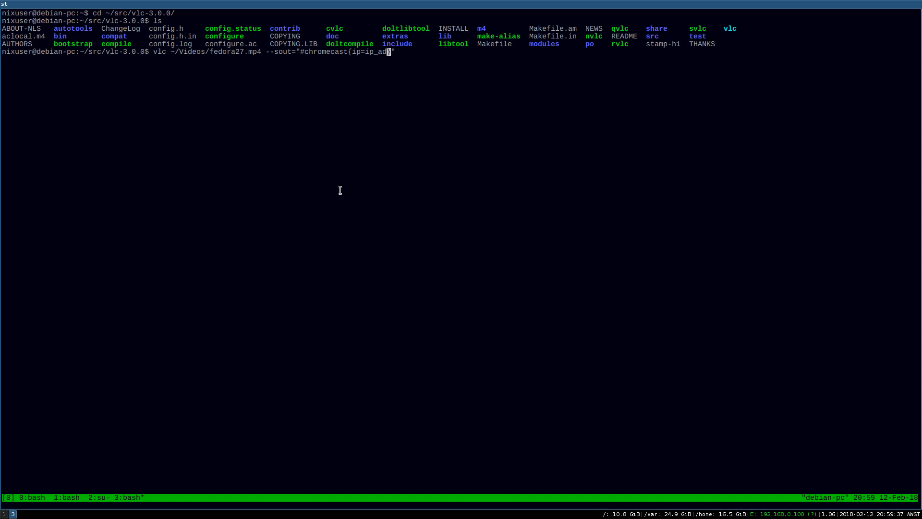
# - Fill the Chromecast ip as 192.168.0.20 so far
pyautogui.write('192')
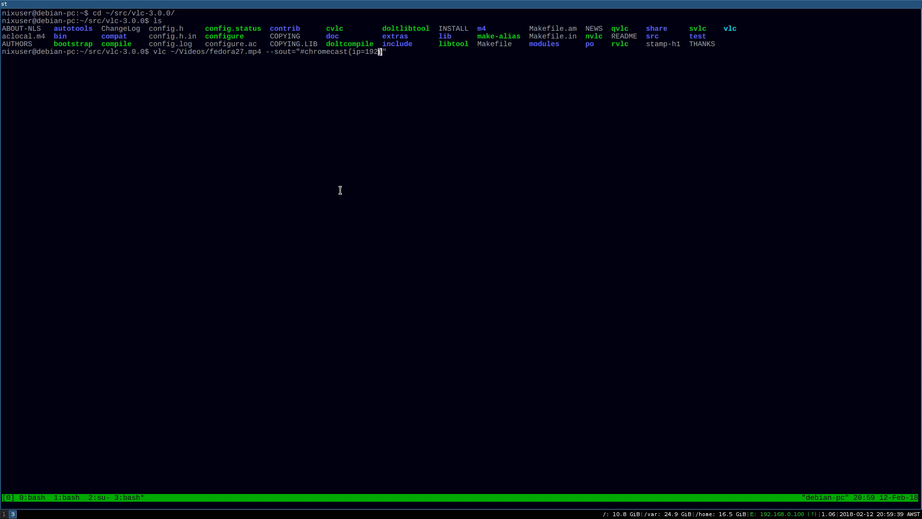
pyautogui.write('.168')
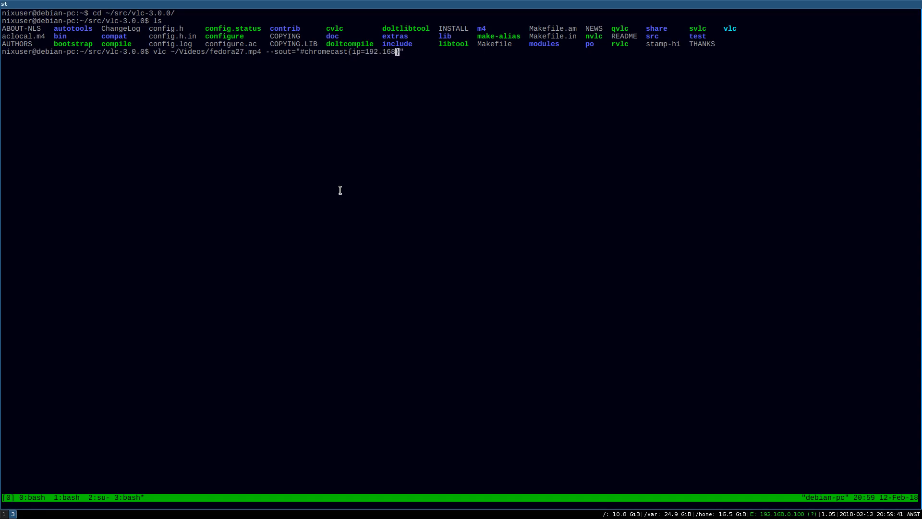
pyautogui.write('.0.20')
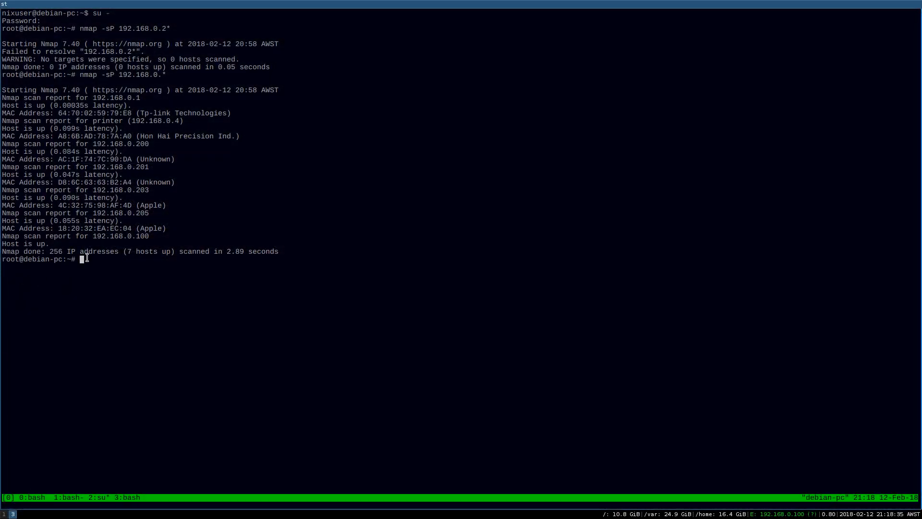
pyautogui.moveTo(147, 190)
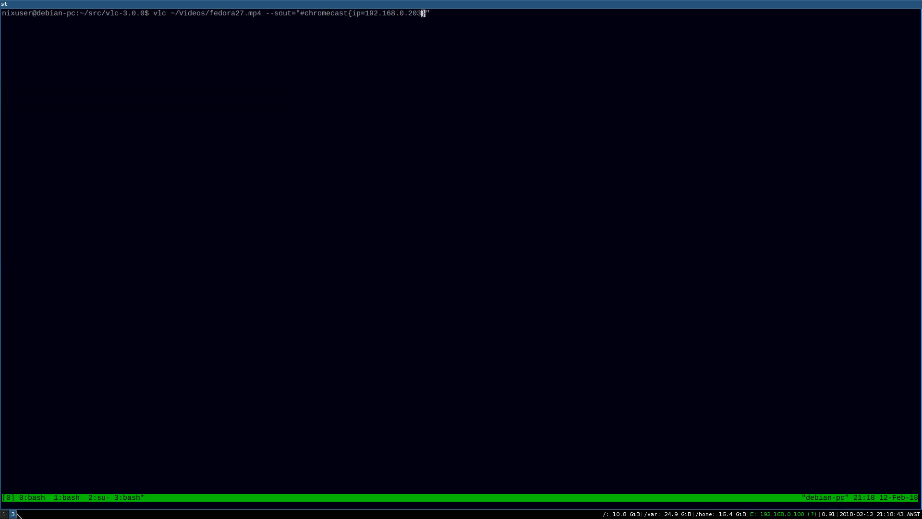
# - Correct the Chromecast IP to 192.168.0.201 and run the cast
pyautogui.press('BackSpace')
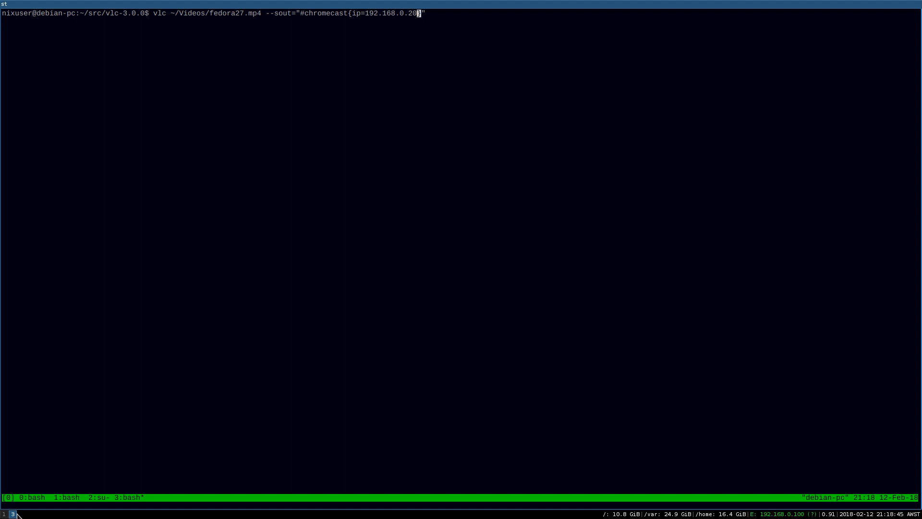
pyautogui.write('1')
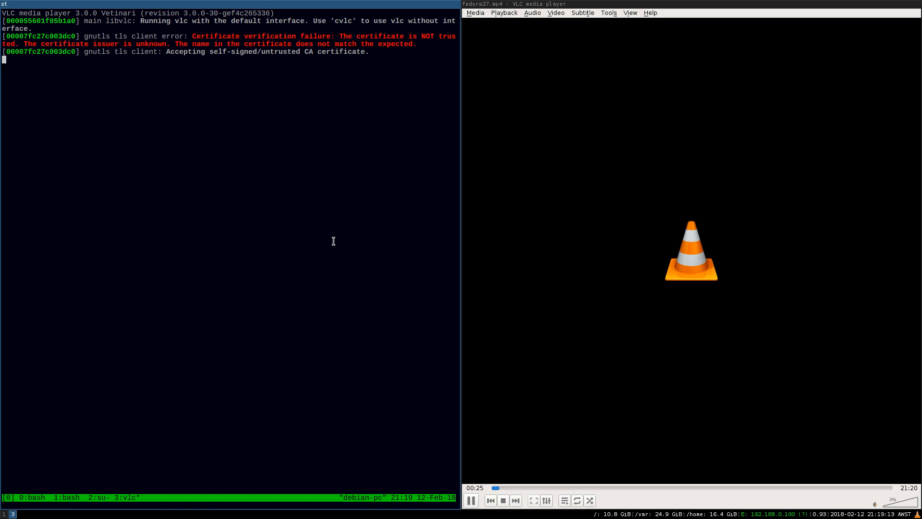
# - Show the Renderer submenu listing Local and Scanning while fedora27.mp4 plays
pyautogui.click(503, 13)
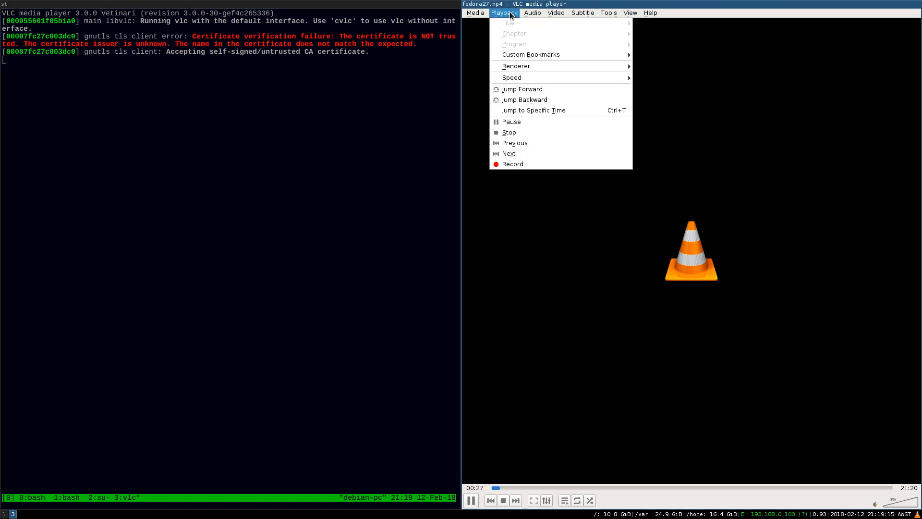
pyautogui.moveTo(516, 66)
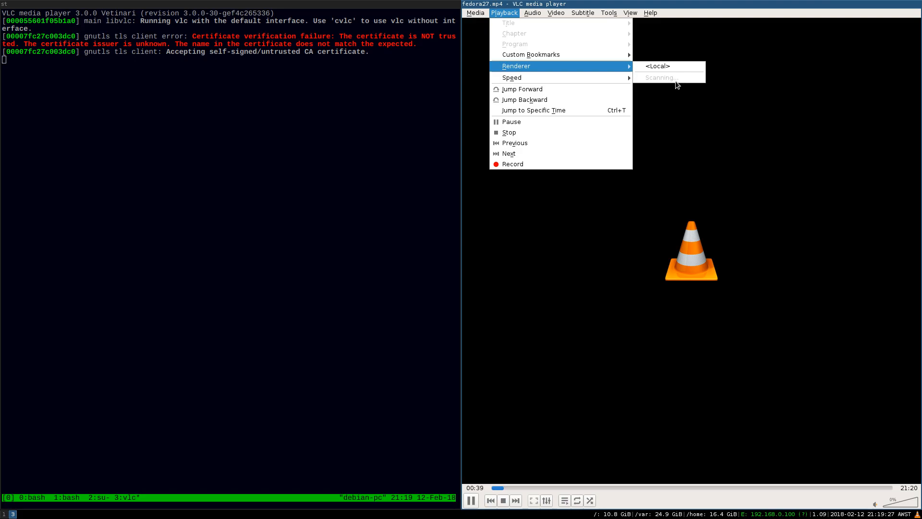
pyautogui.moveTo(663, 83)
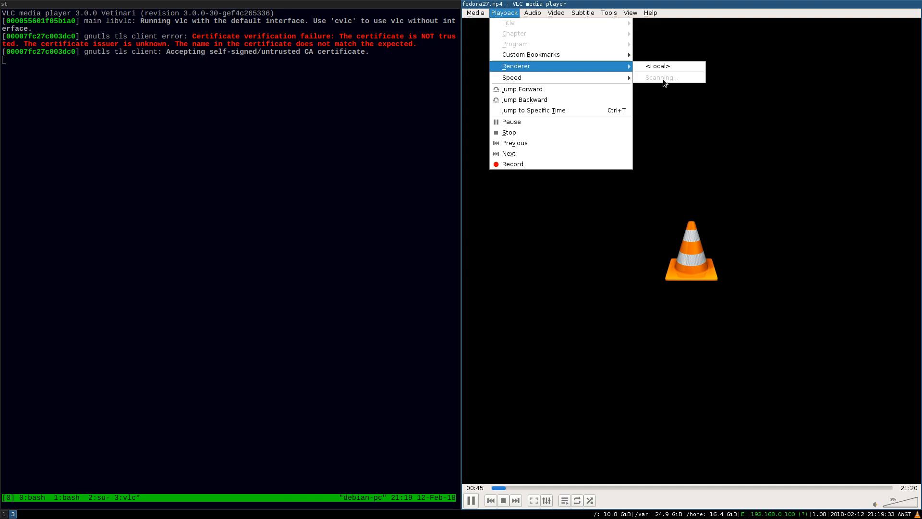